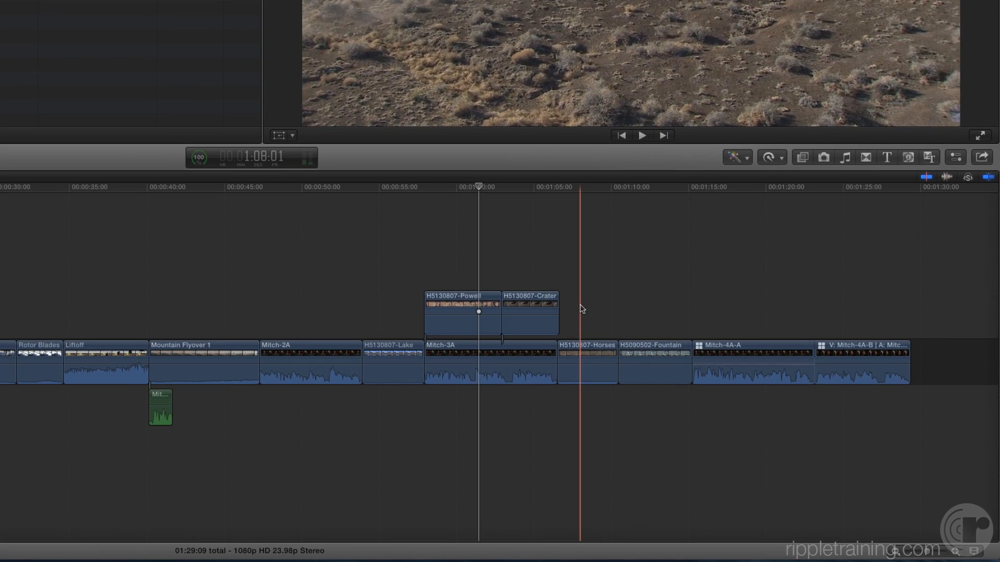
Select the H5130807-Lake clip in the primary storyline and show its shortcut menu
click(393, 362)
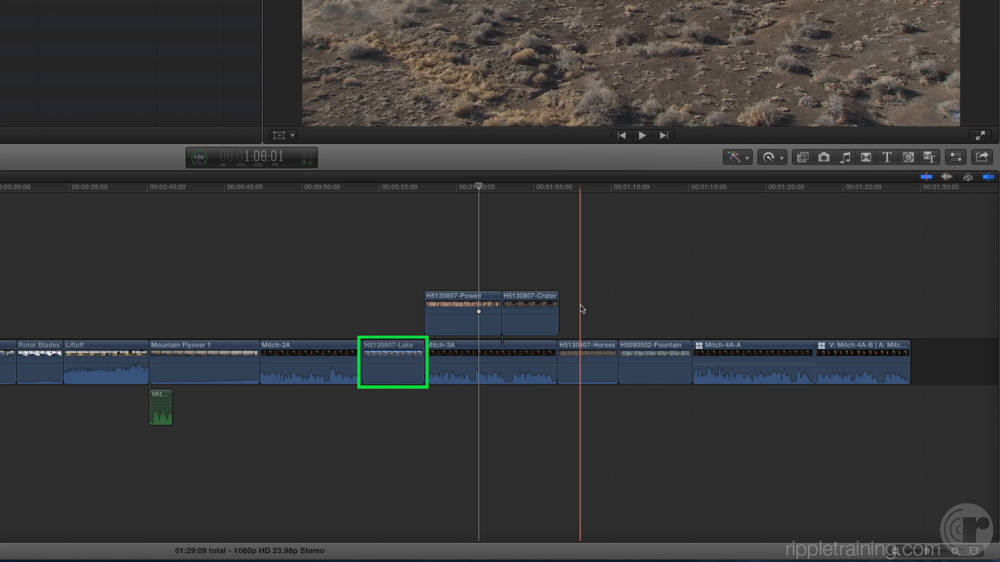
click(393, 360)
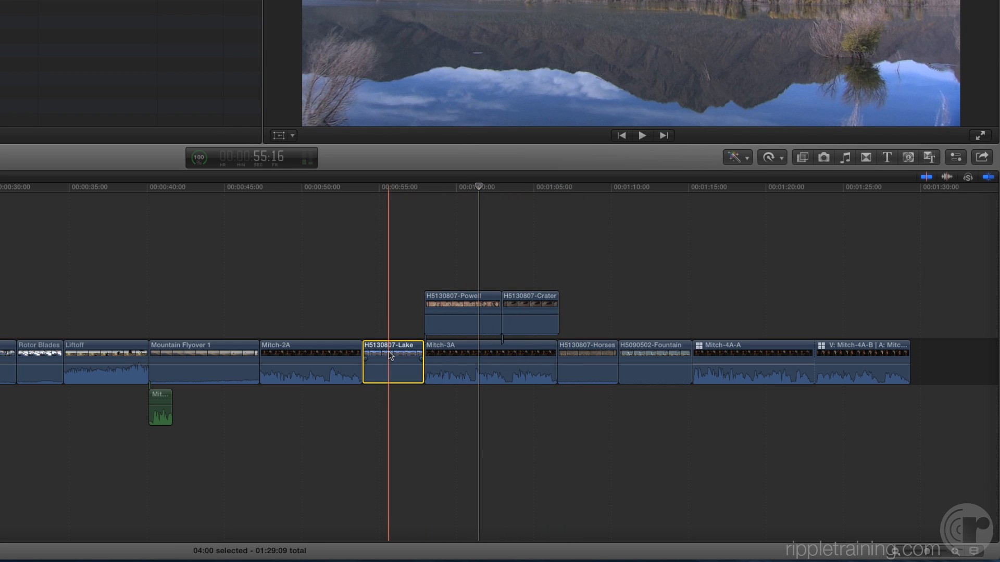
right_click(391, 356)
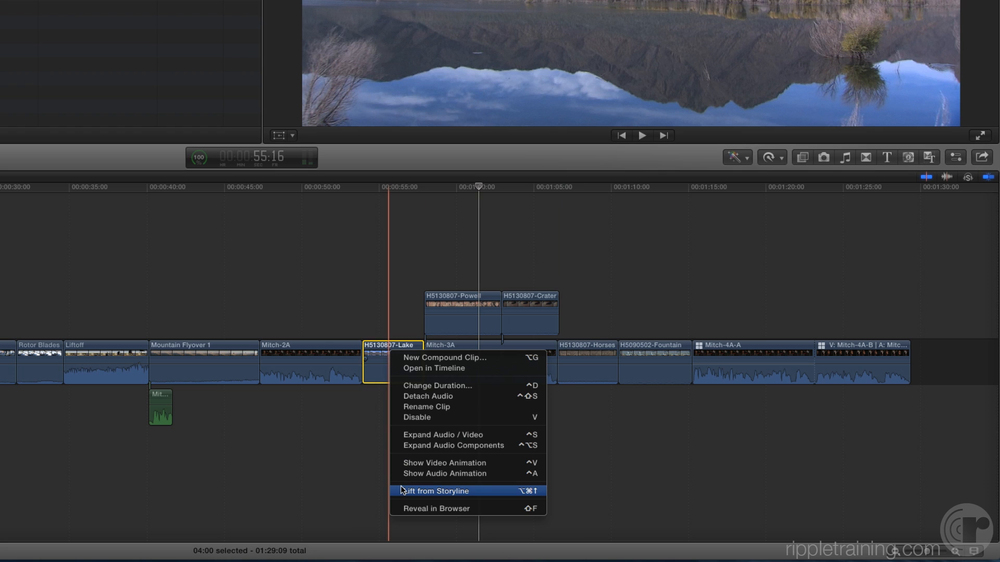
Lift the Lake clip from the storyline into a connected clip and select the gap clip left behind
click(434, 491)
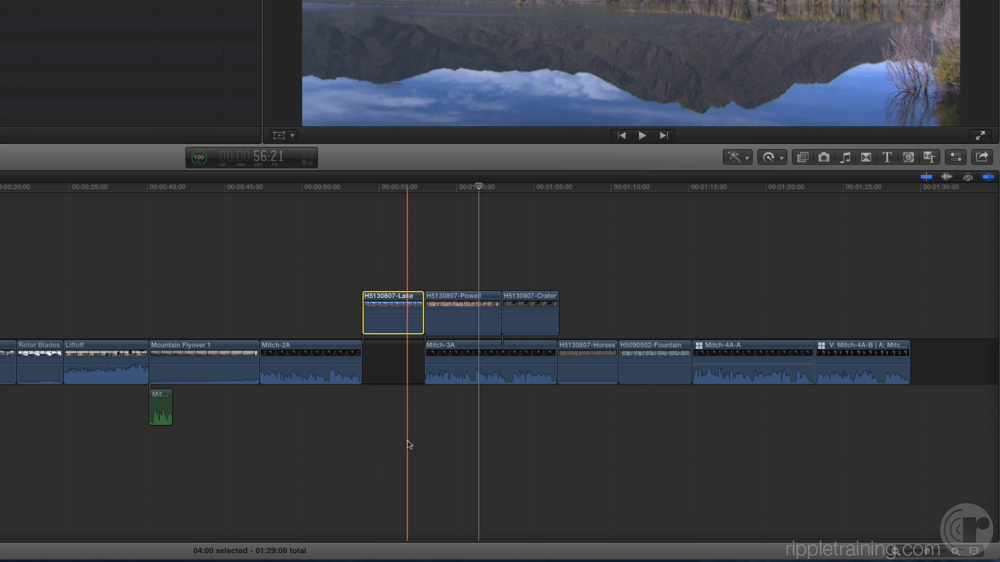
click(393, 362)
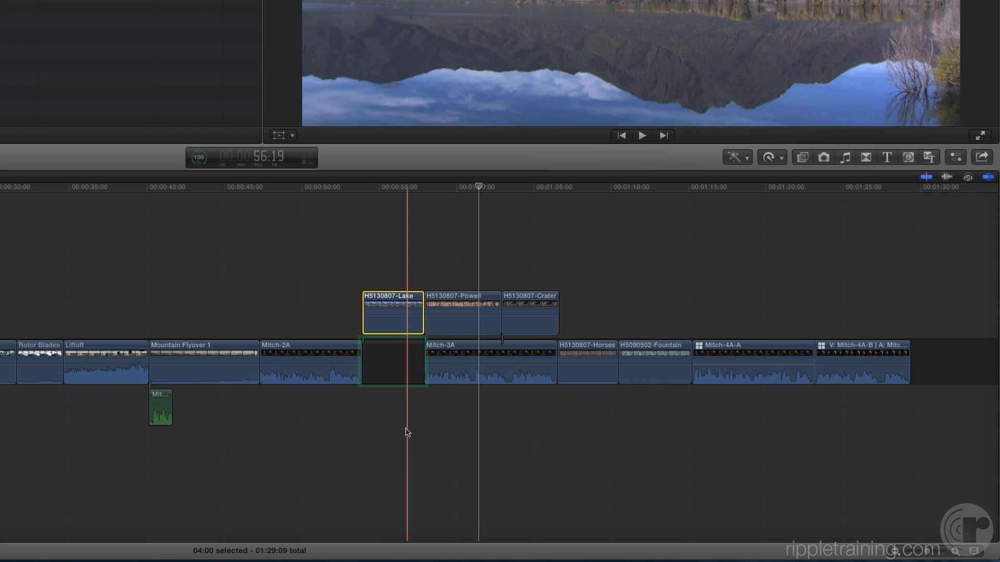
click(392, 363)
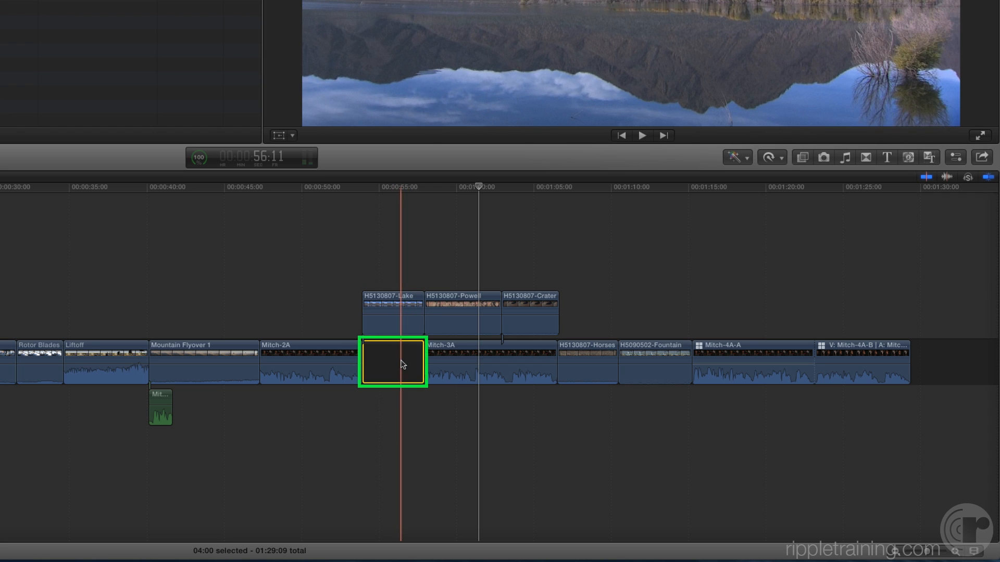